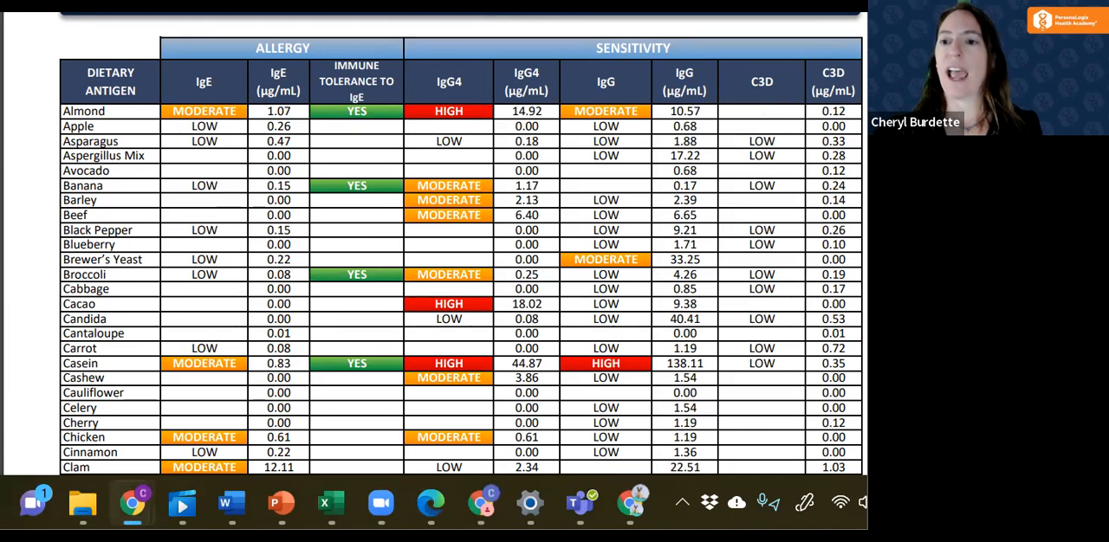
{"action": "mouse_move", "coordinate": [766, 111]}
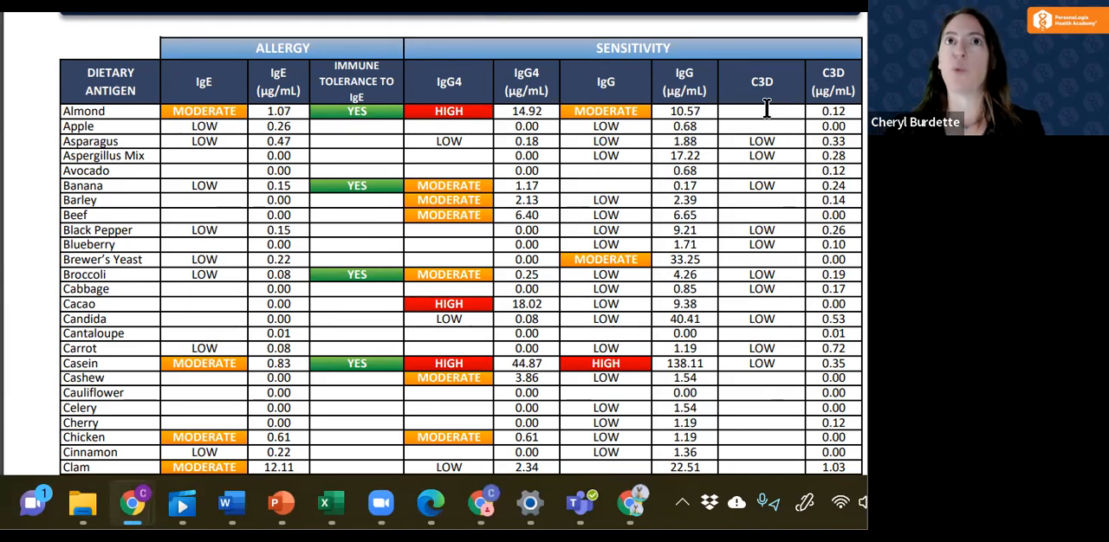